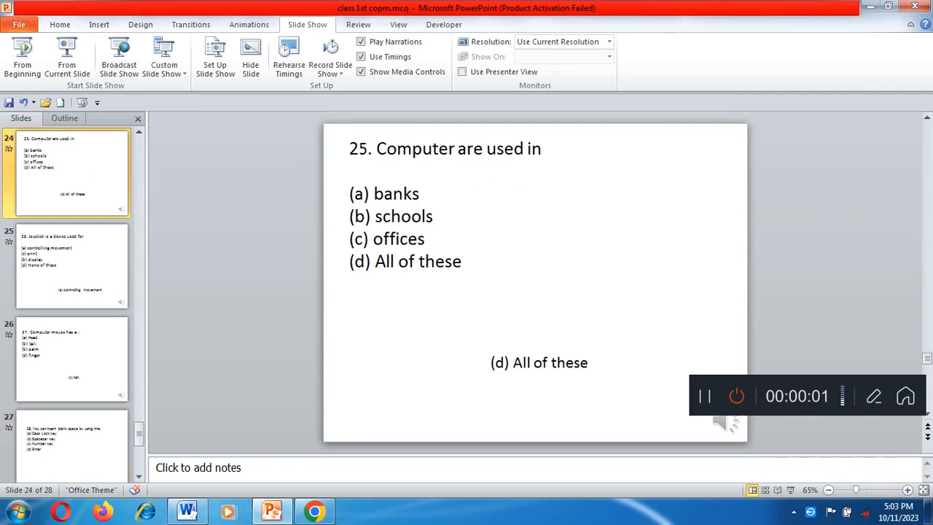
Start recording the slide show from the beginning with timings and narration enabled.
{"action": "left_click", "coordinate": [330, 62]}
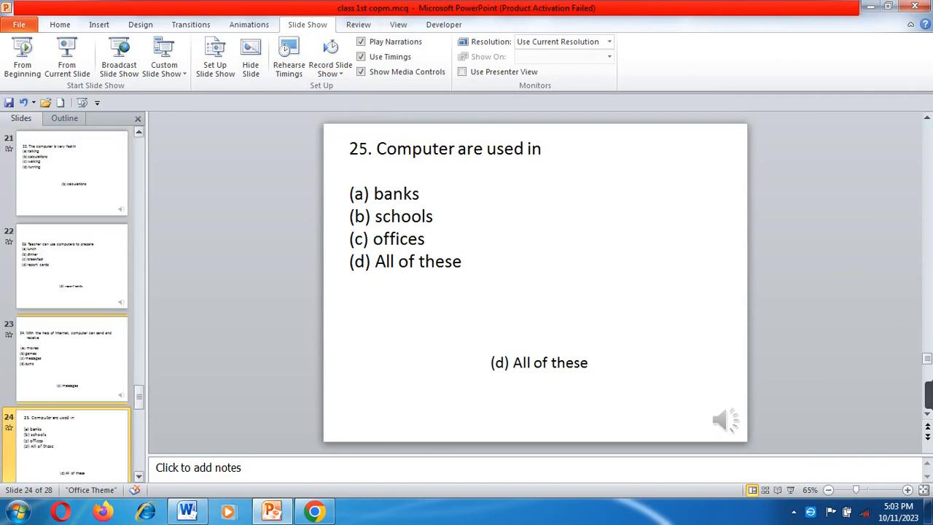
{"action": "scroll", "scroll_direction": "up", "scroll_amount": 3}
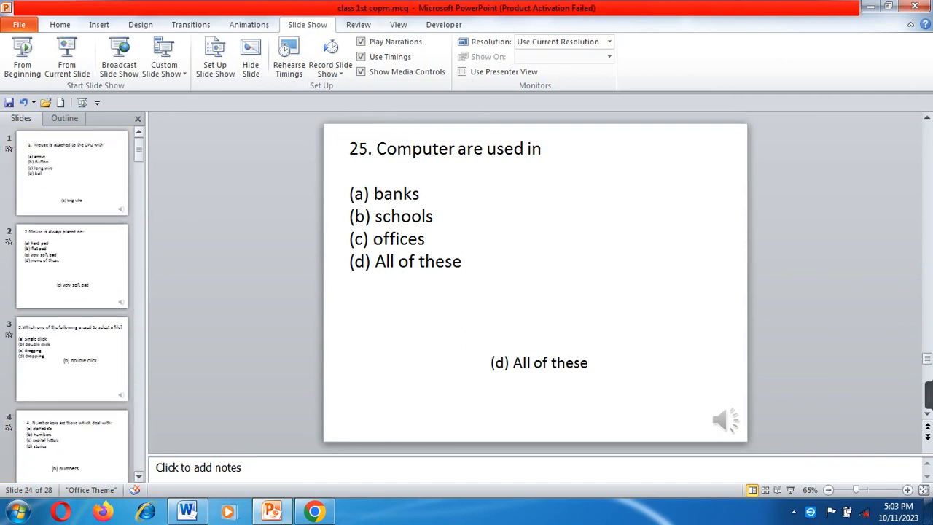
{"action": "left_click", "coordinate": [330, 59]}
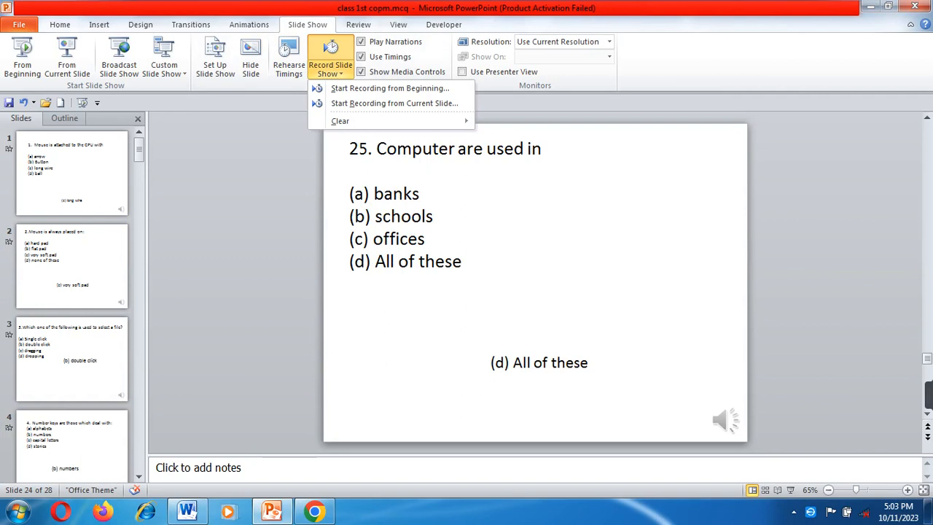
{"action": "left_click", "coordinate": [390, 88]}
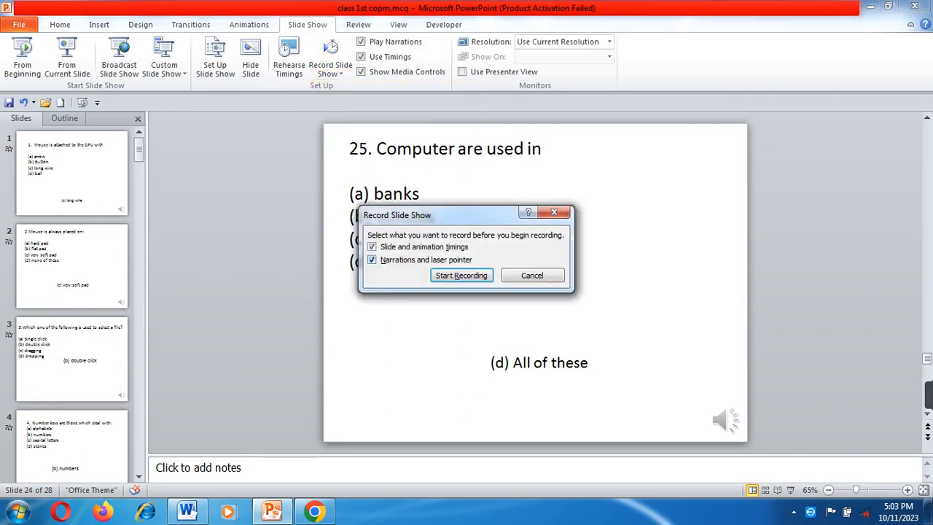
{"action": "left_click", "coordinate": [461, 275]}
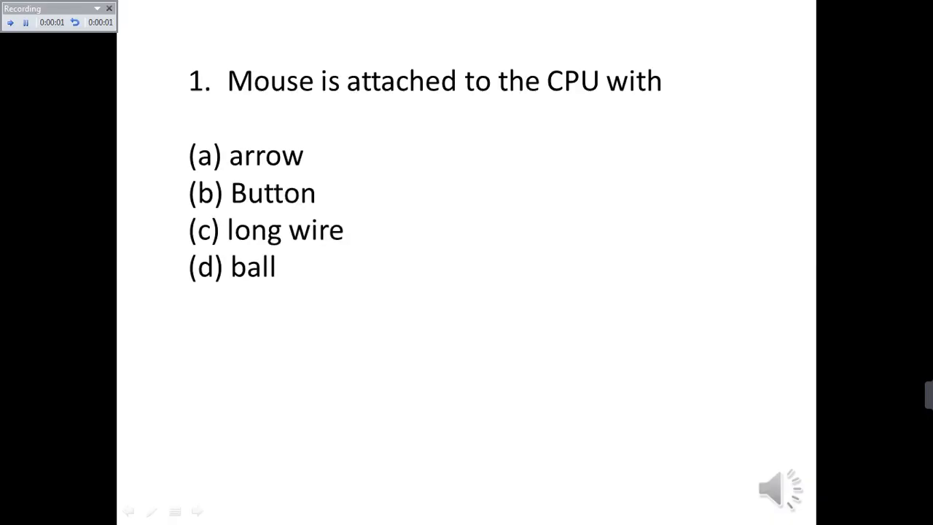